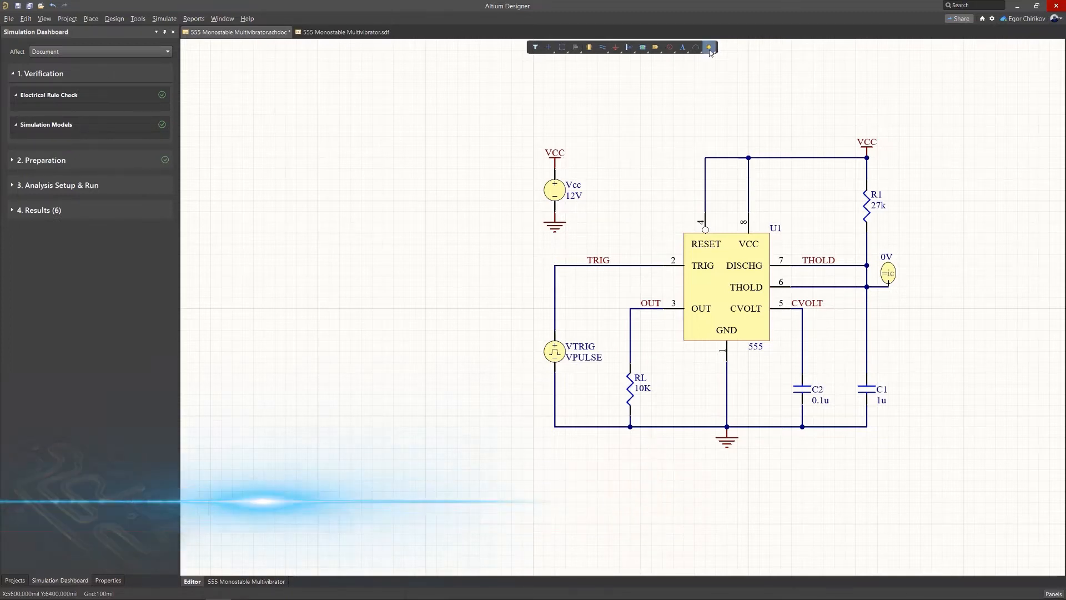
- Place a new simulation voltage source V with stimulus Stim 1 left of Vcc
left_click(709, 47)
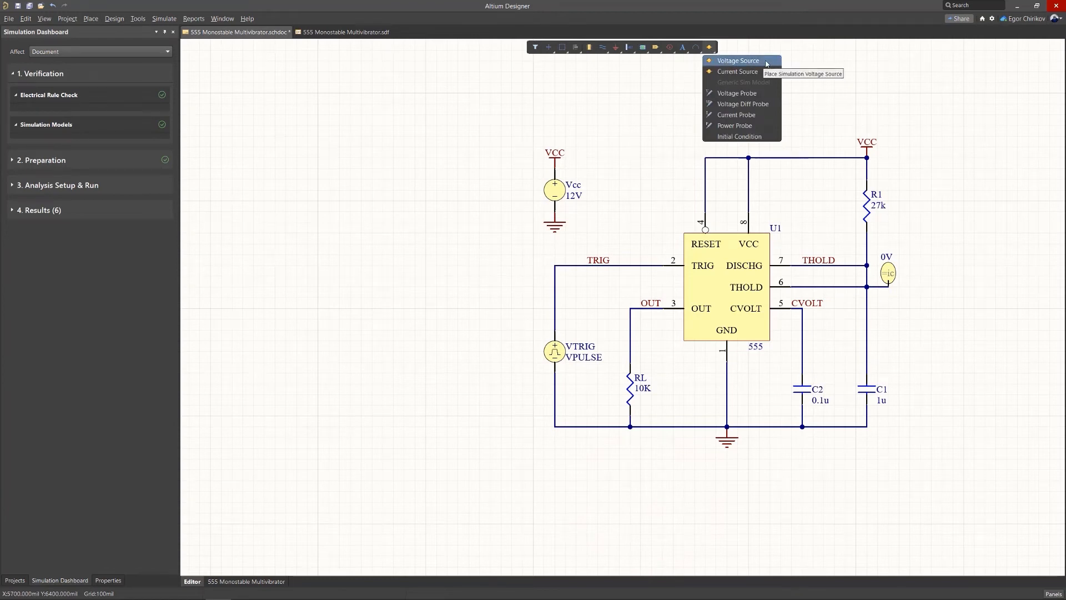
left_click(739, 60)
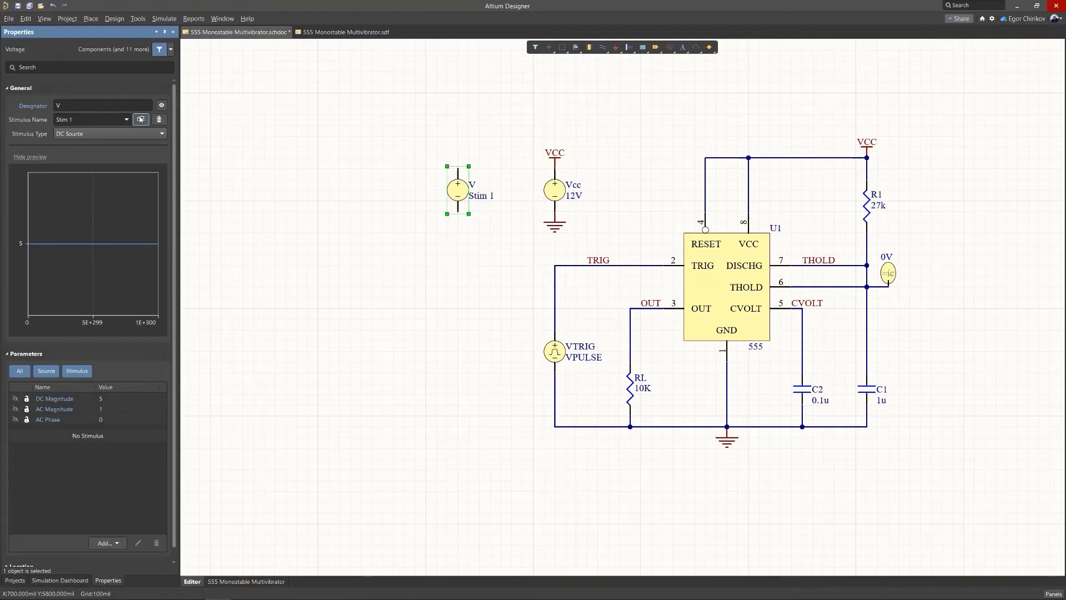
- Set source V's Stim 1 stimulus type to Piecewise Linear, keeping the name Stim 1
left_click(109, 133)
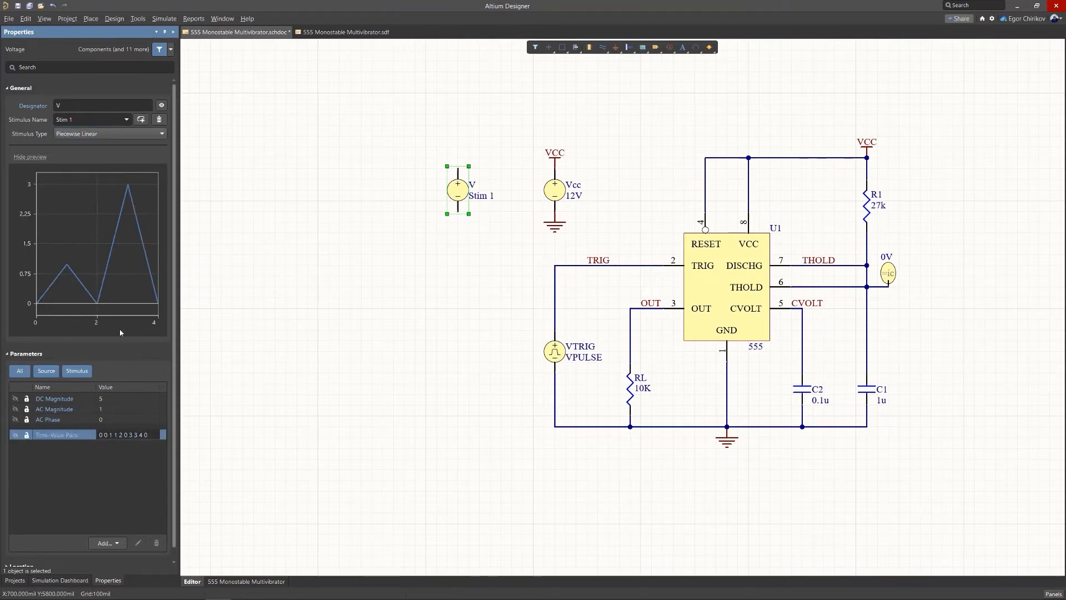
left_click(125, 118)
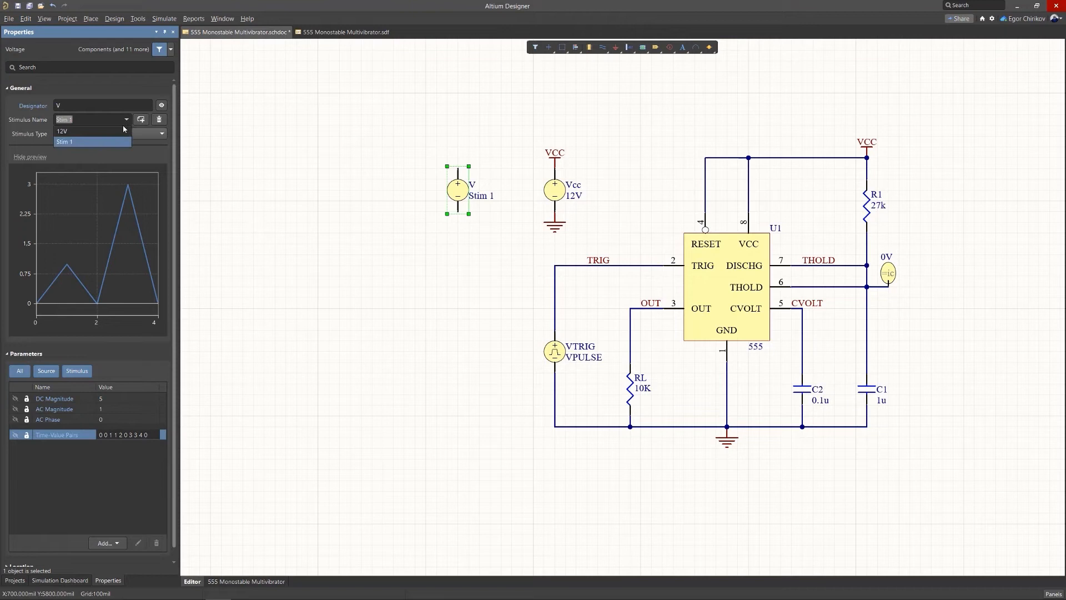
left_click(61, 131)
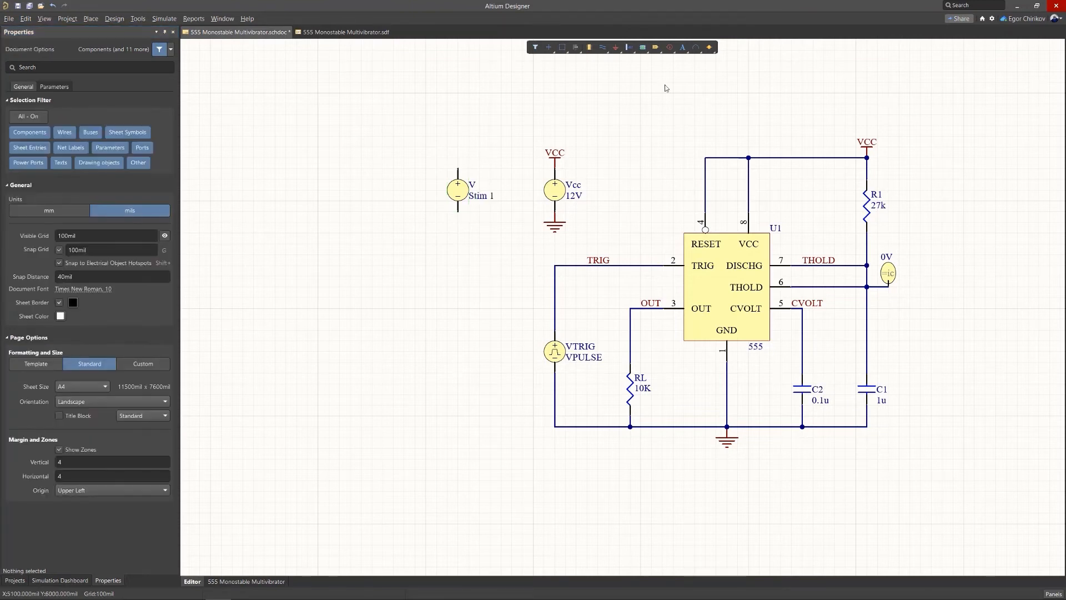
left_click(709, 46)
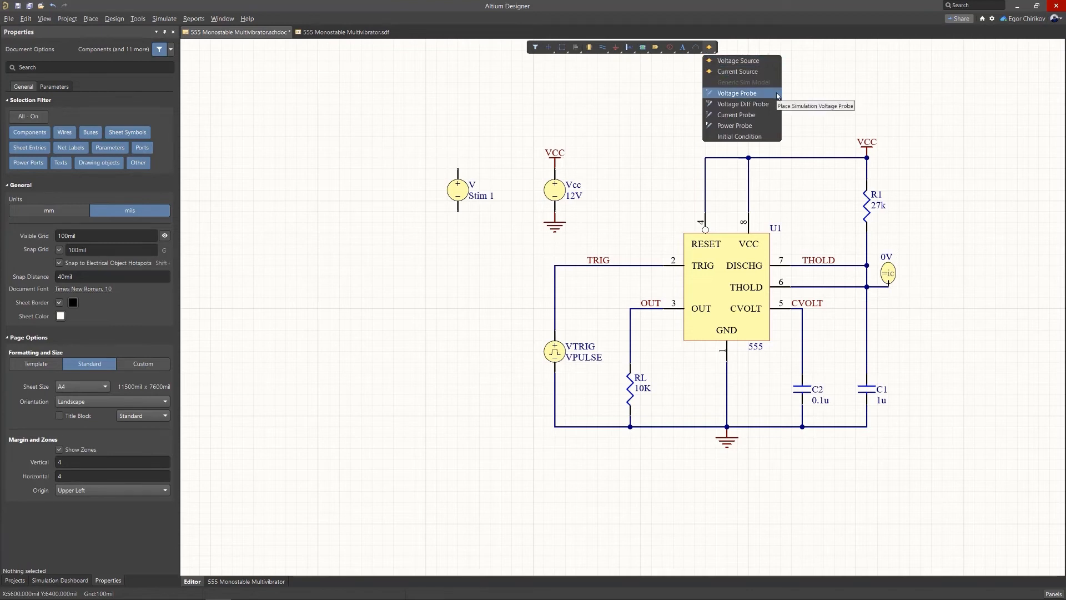
- Place a voltage probe V_CVOLT on the CVOLT net reading 8.000 V
left_click(735, 93)
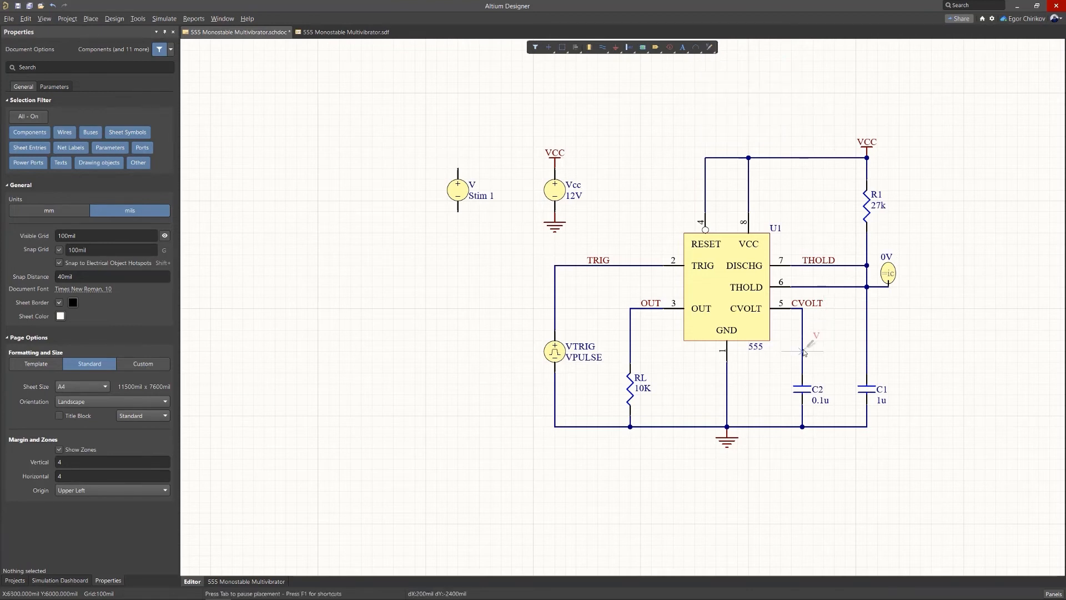
left_click(807, 349)
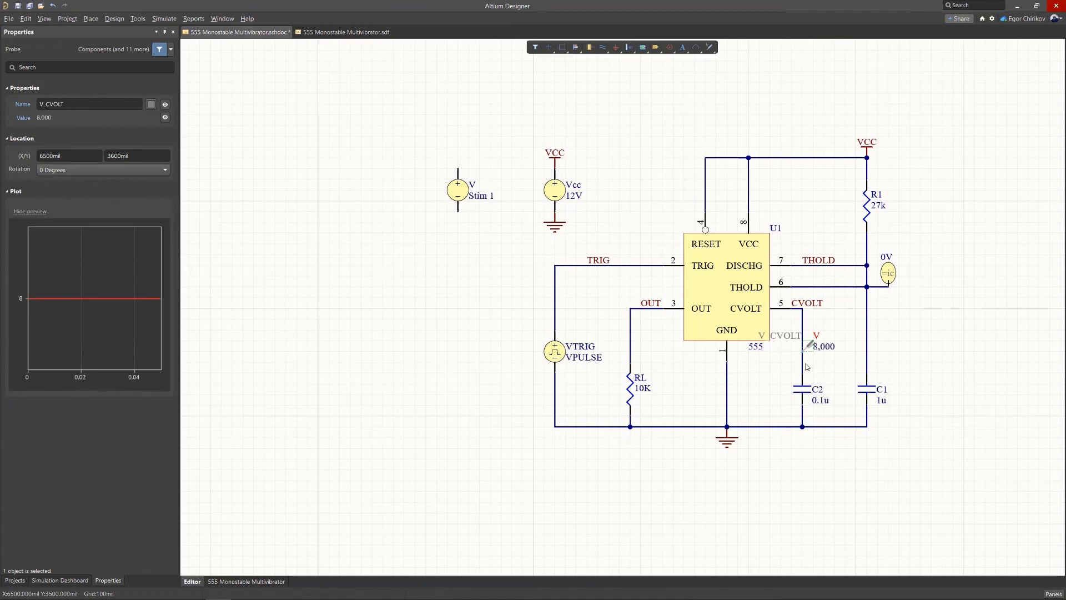
left_click(60, 580)
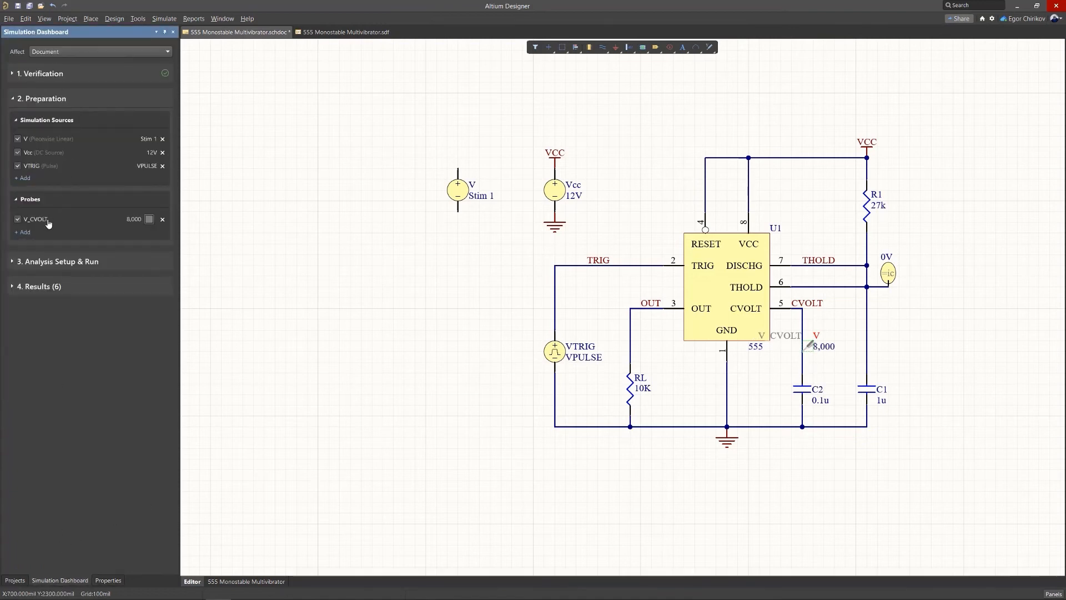
- Add a voltage probe V_TRIG on the TRIG net from the Simulation Dashboard, reading 12.00 V
left_click(23, 232)
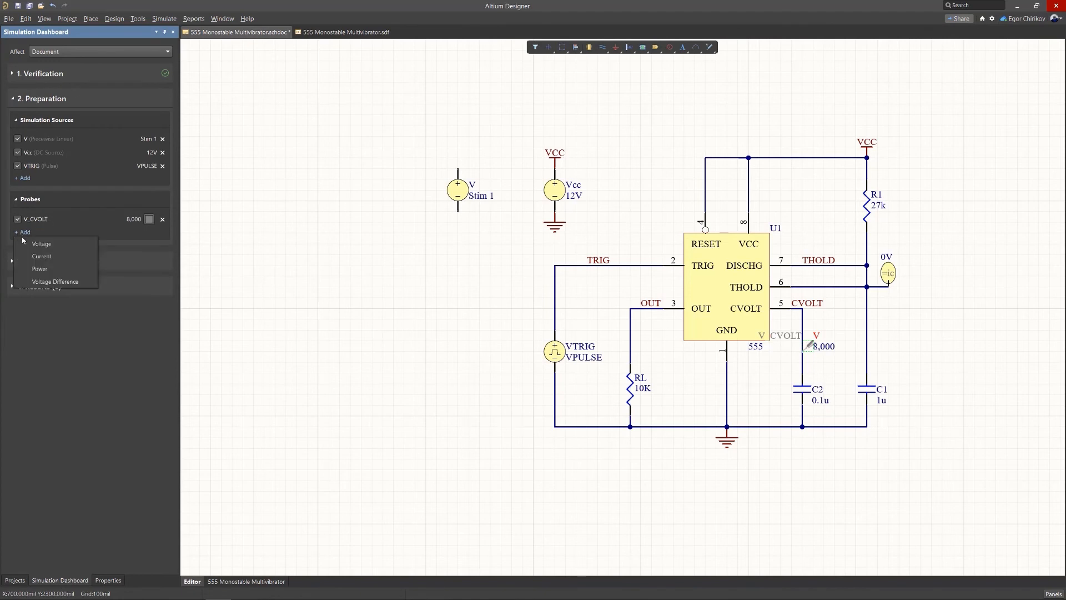
left_click(41, 243)
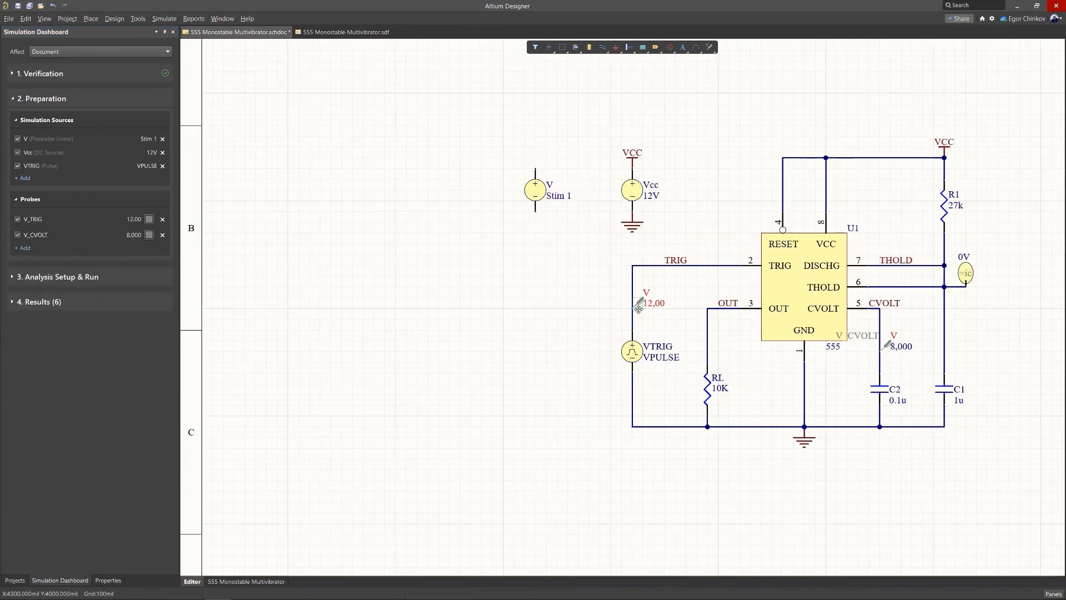
left_click(637, 302)
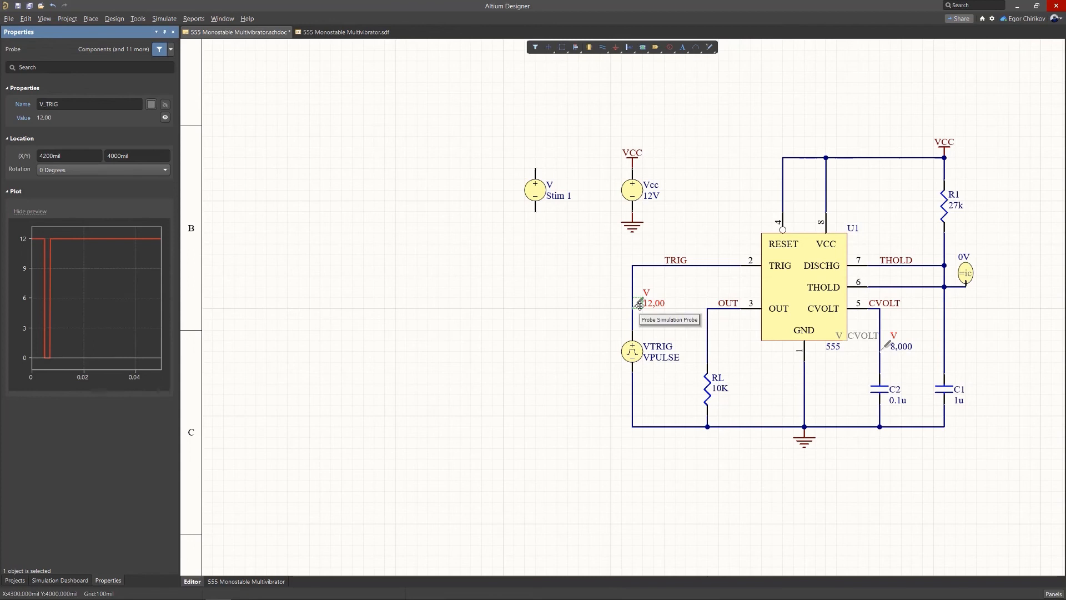